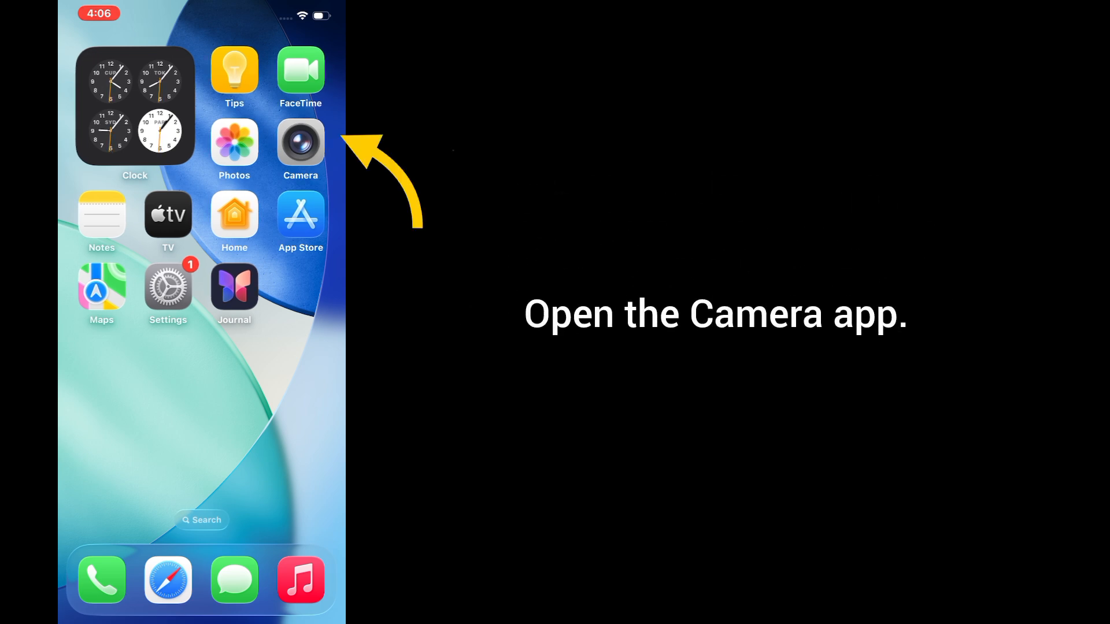
Step: Launch the Camera app and turn the flash On
click(300, 144)
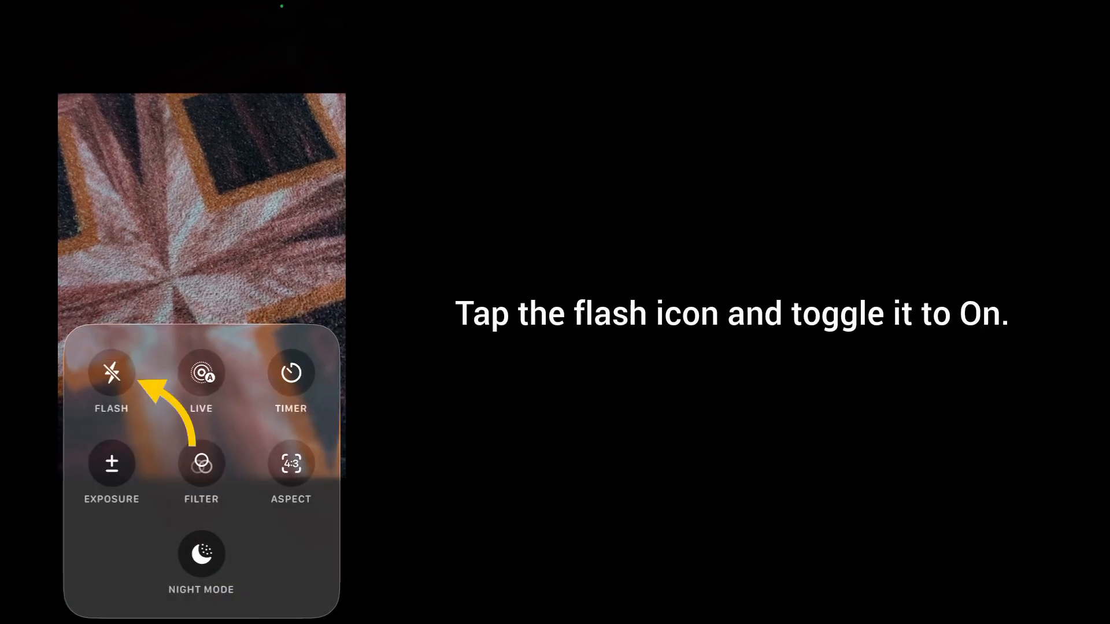
click(111, 373)
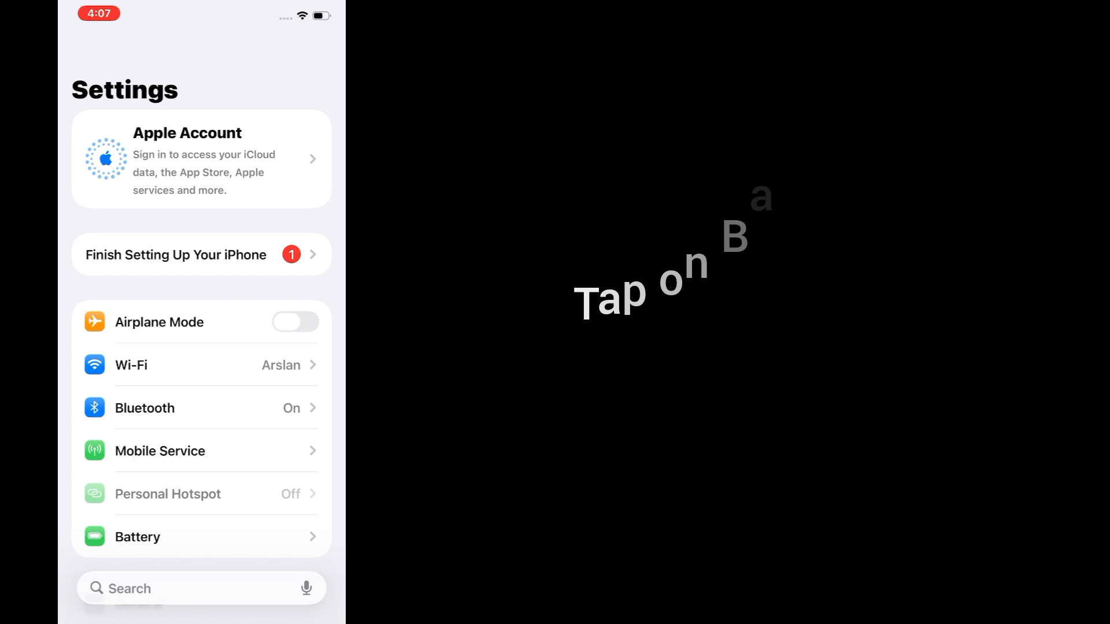
Step: Go to the Battery page to reach the Low Power Mode toggle
click(137, 537)
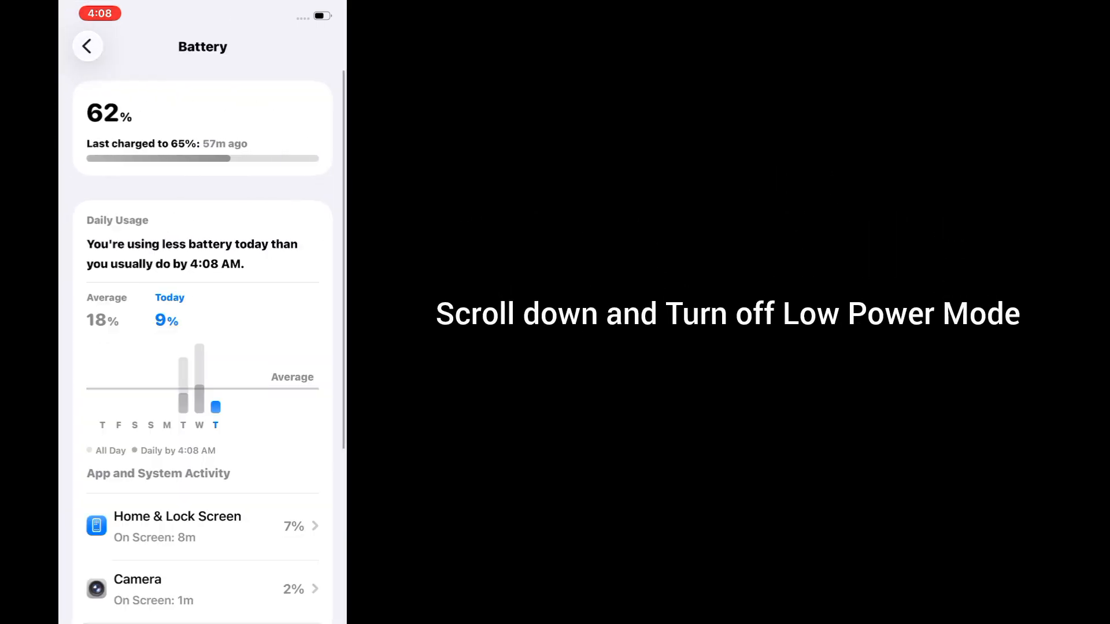
scroll(down, 3)
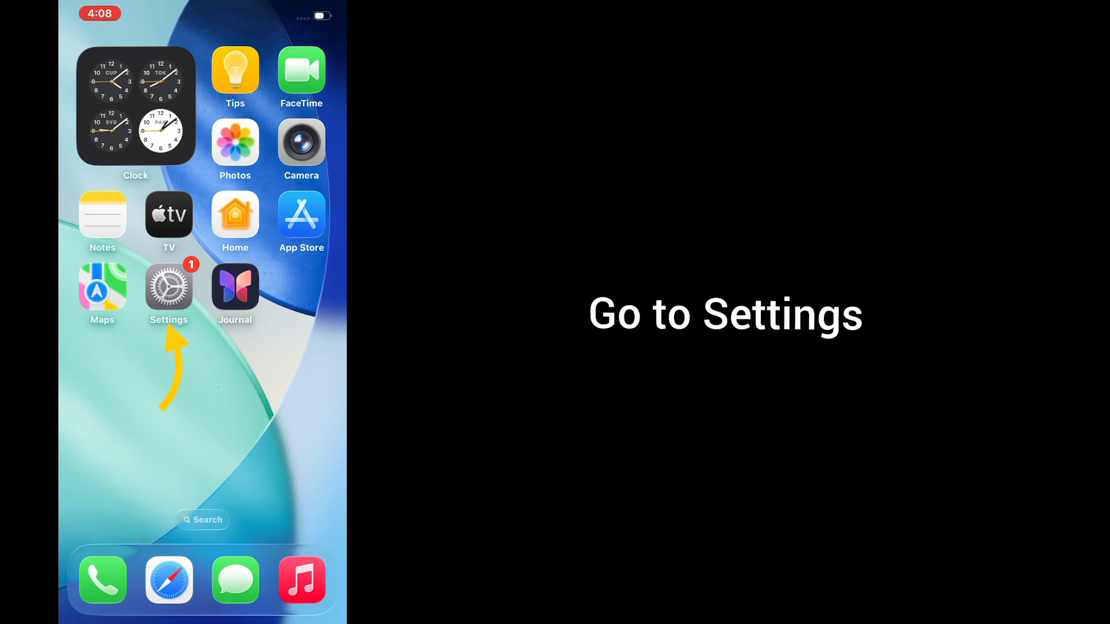
Step: Navigate to Settings > General > Transfer or Reset iPhone
click(168, 286)
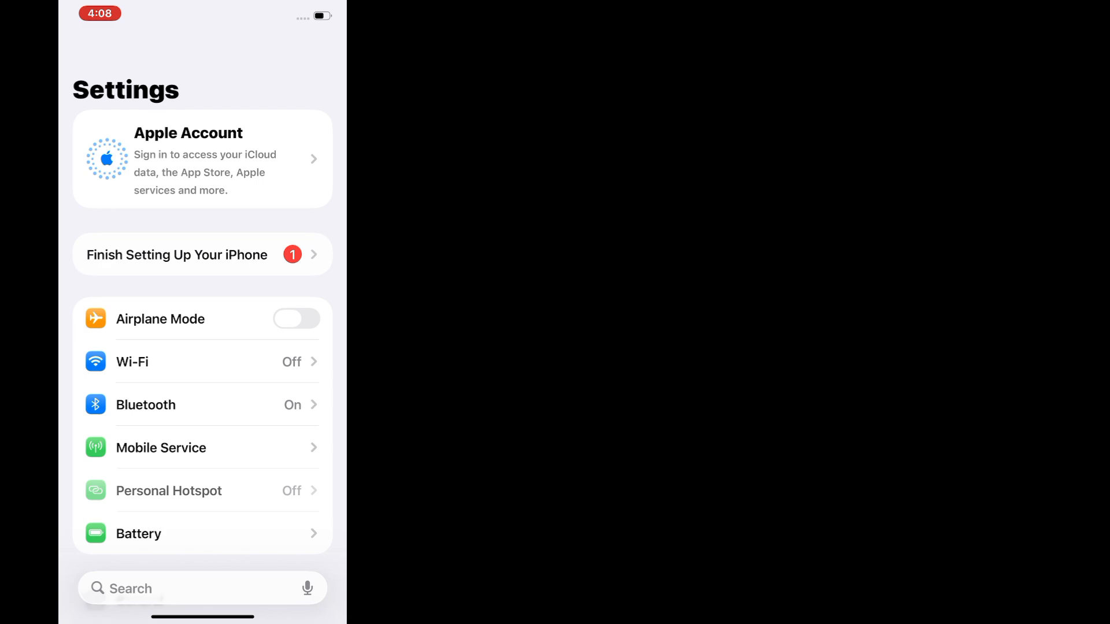
scroll(down, 3)
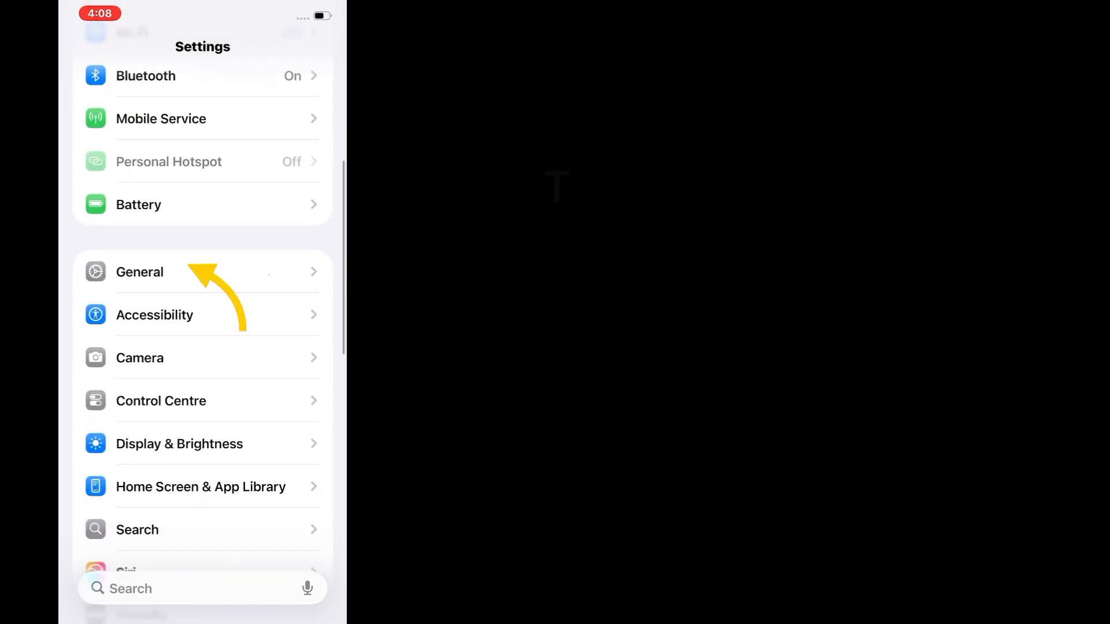
click(139, 271)
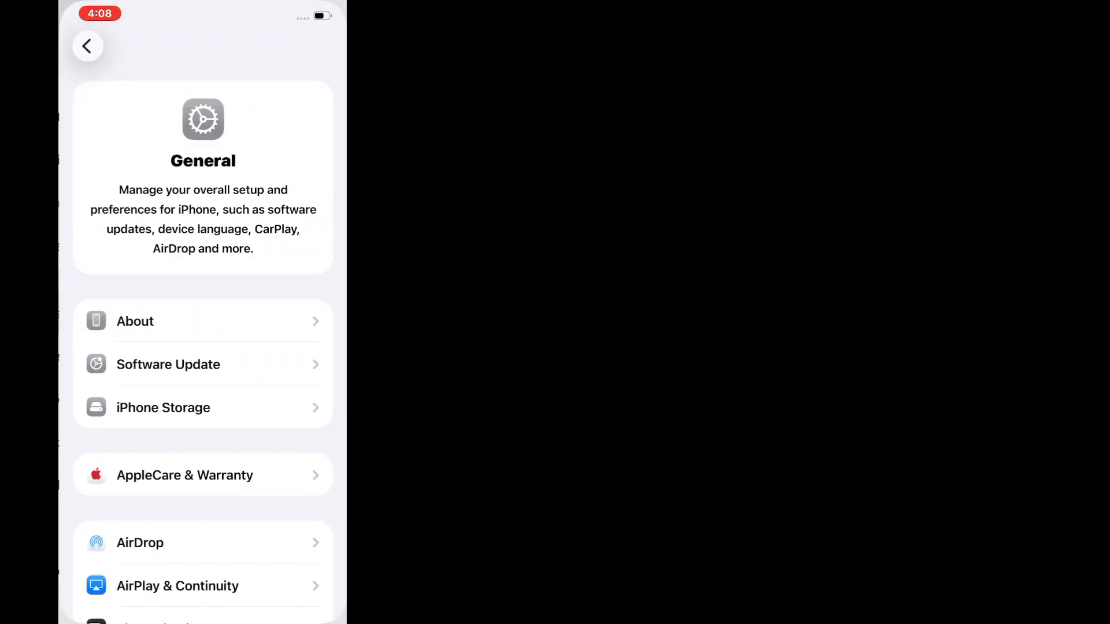
scroll(down, 3)
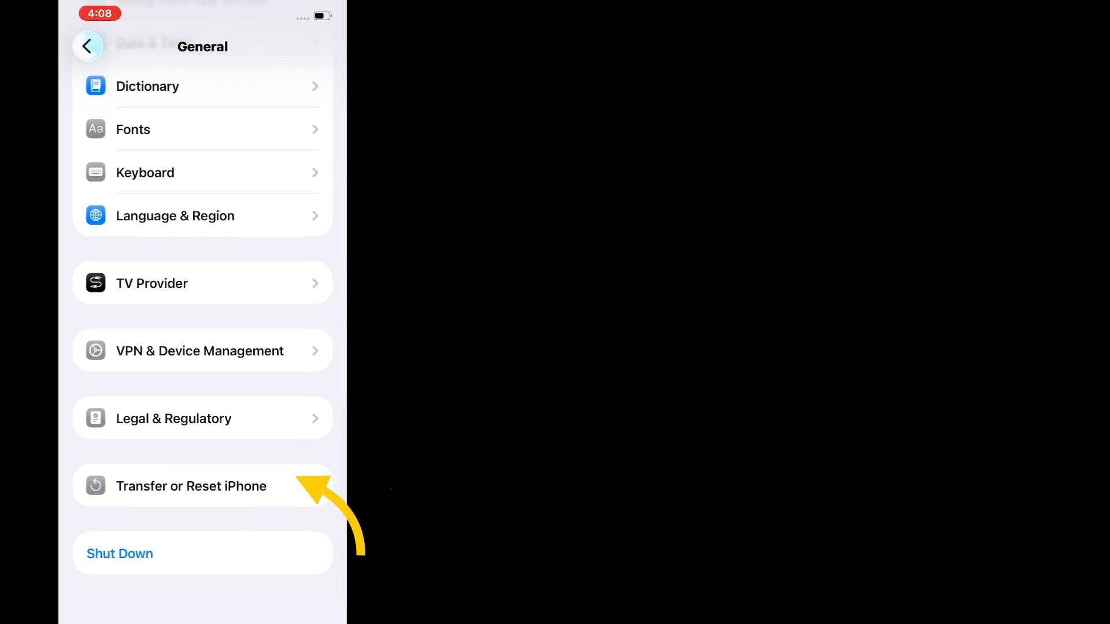
click(192, 486)
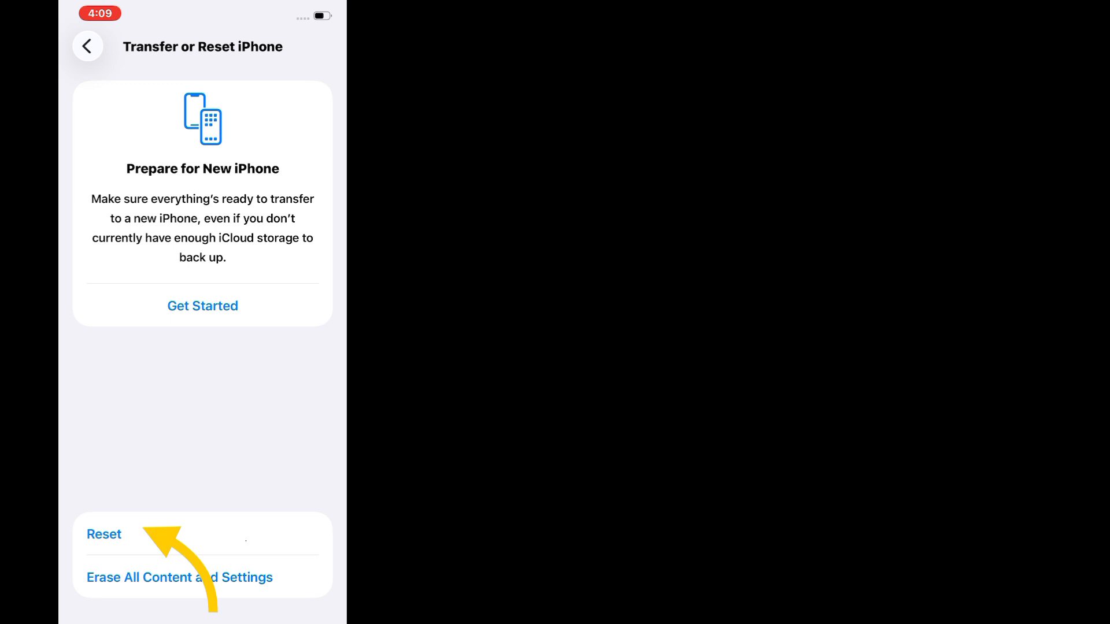
Step: Choose Reset All Settings from the Reset menu and confirm it
click(104, 534)
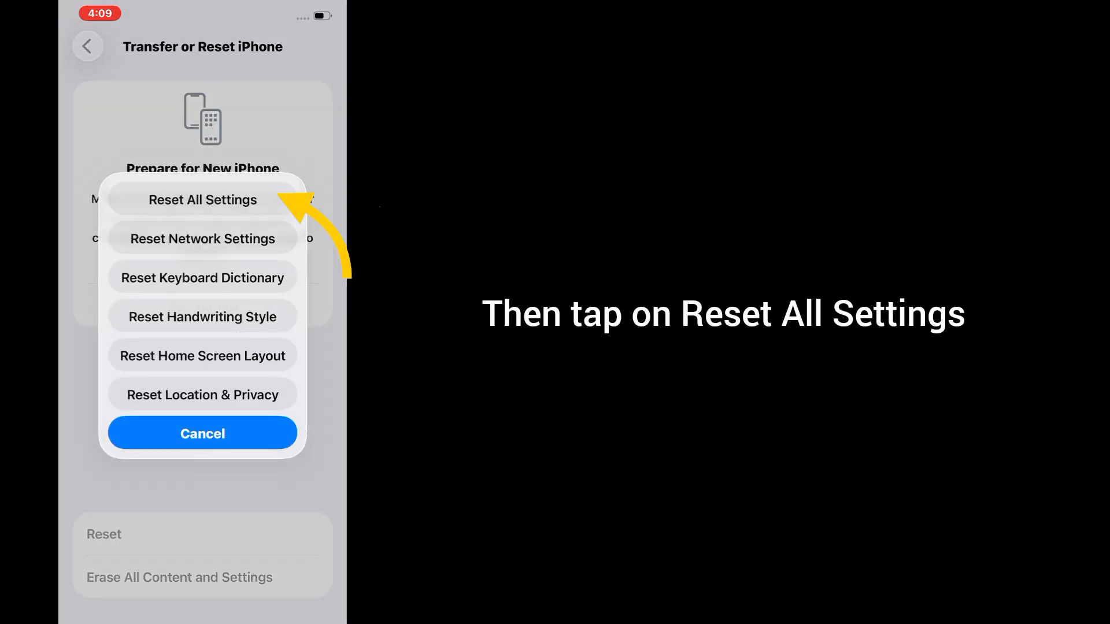
click(202, 199)
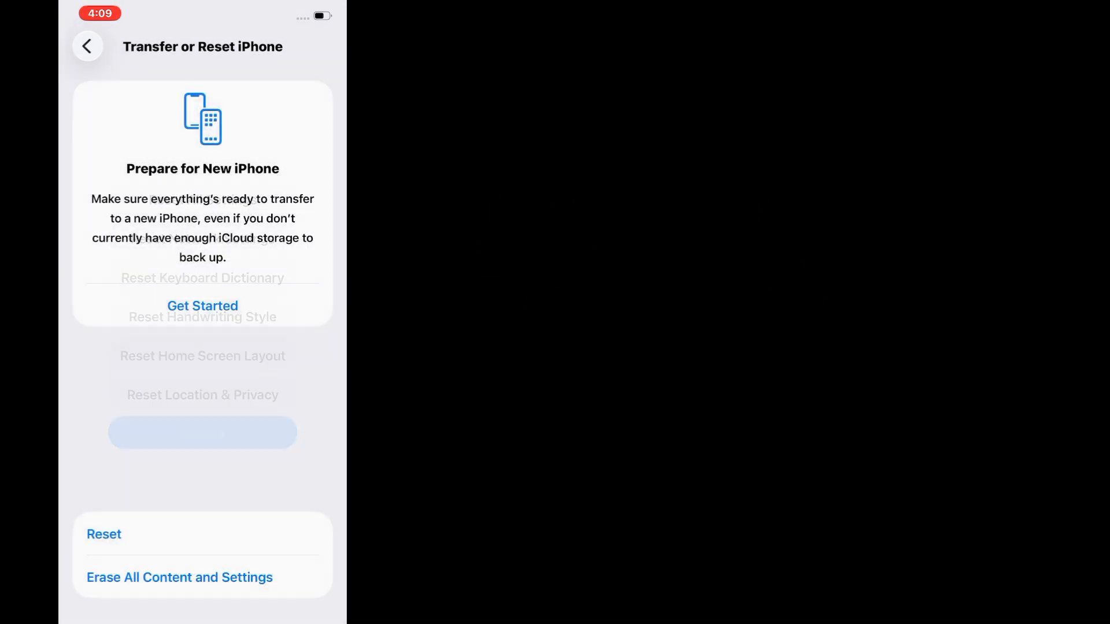
click(179, 577)
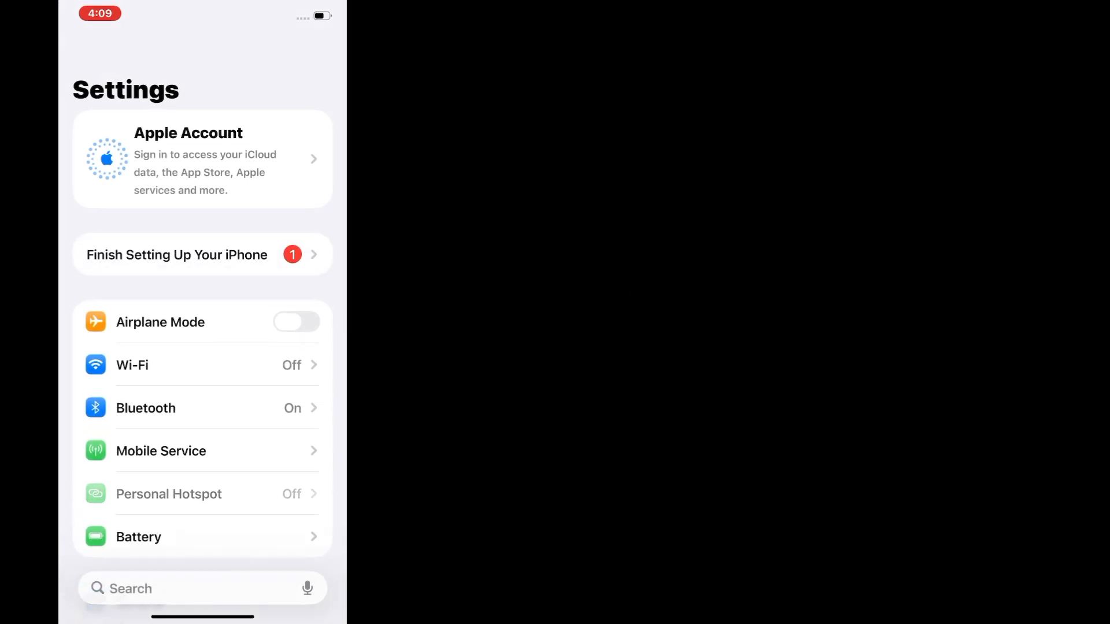
Step: Open General > Software Update, confirming iOS 26.0 is up to date
scroll(down, 3)
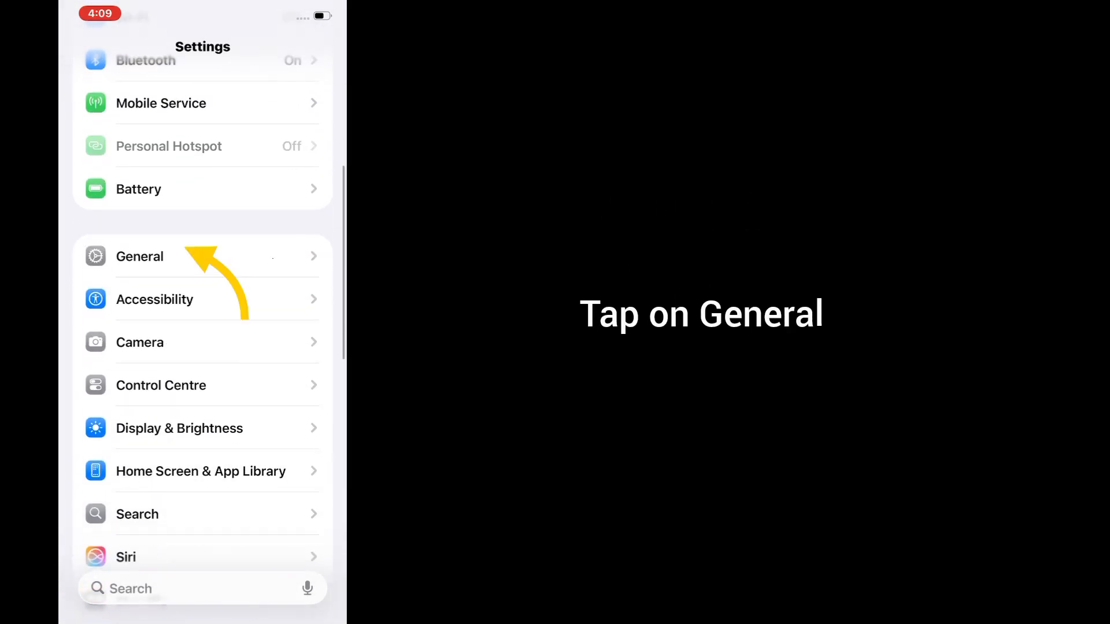
click(139, 256)
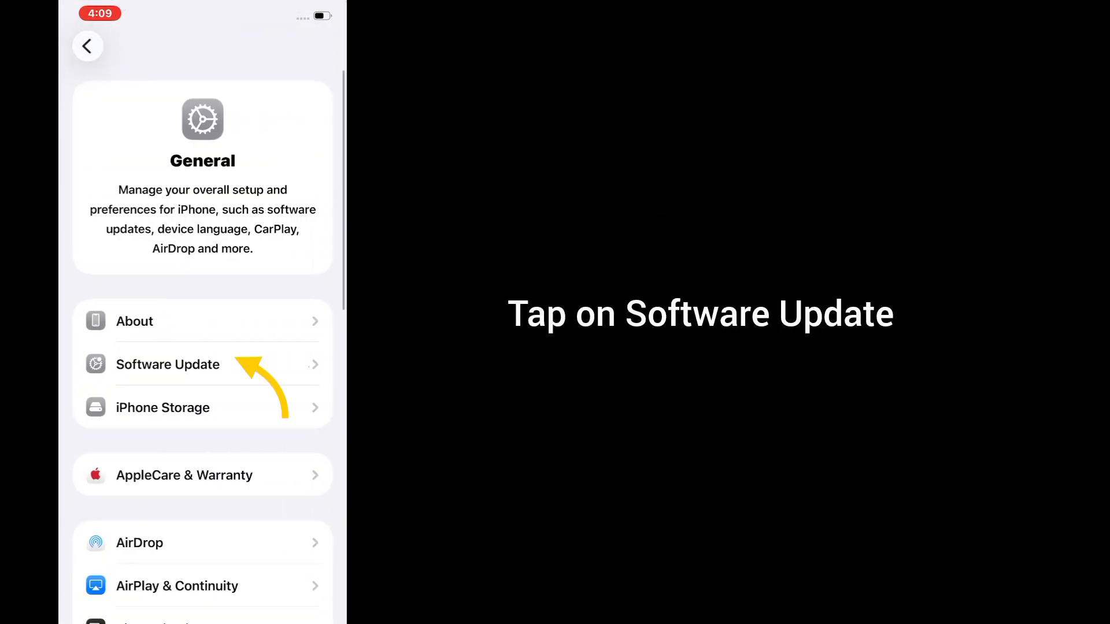
click(168, 365)
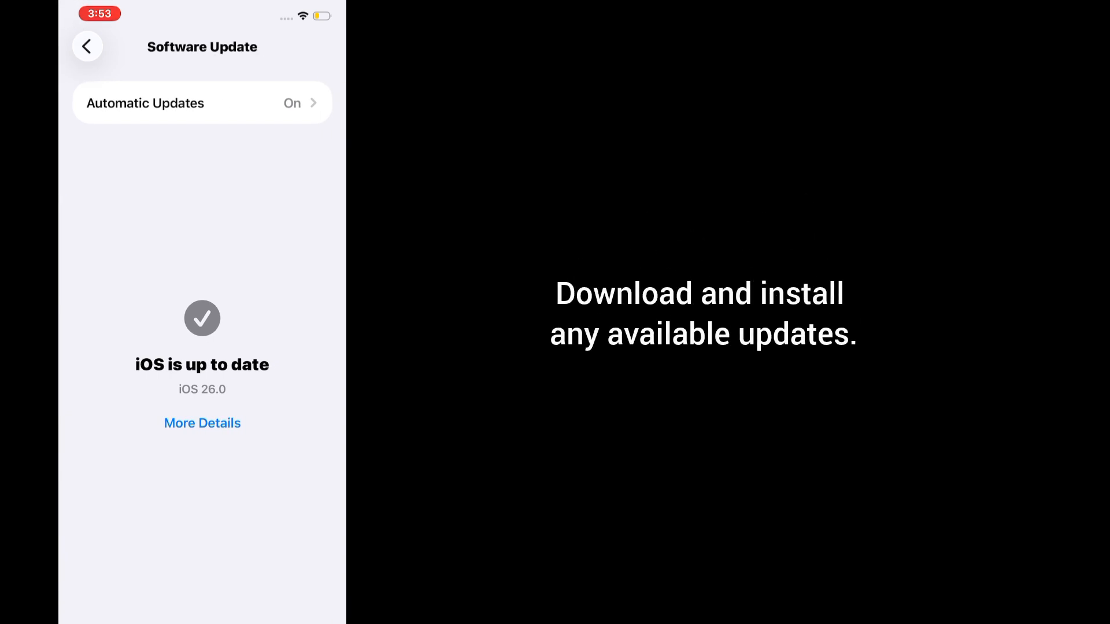